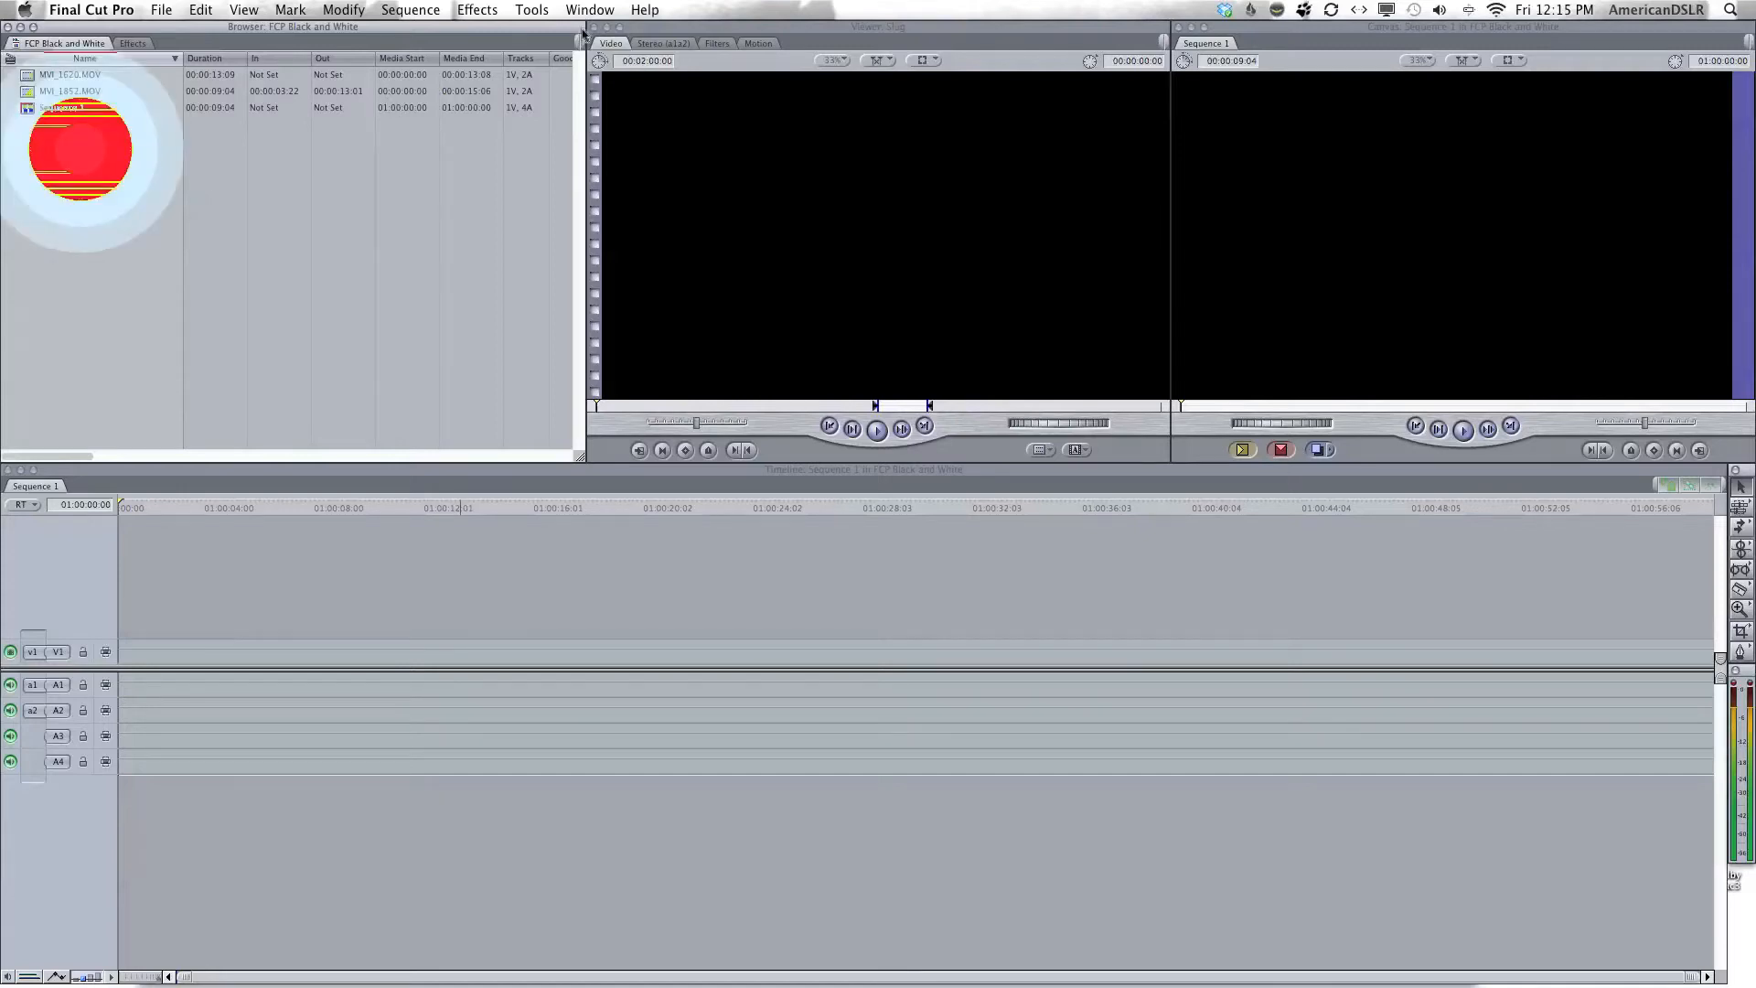
Switch the workspace to the Multiple Edits four-viewer window arrangement.
{"action": "left_click", "coordinate": [589, 9]}
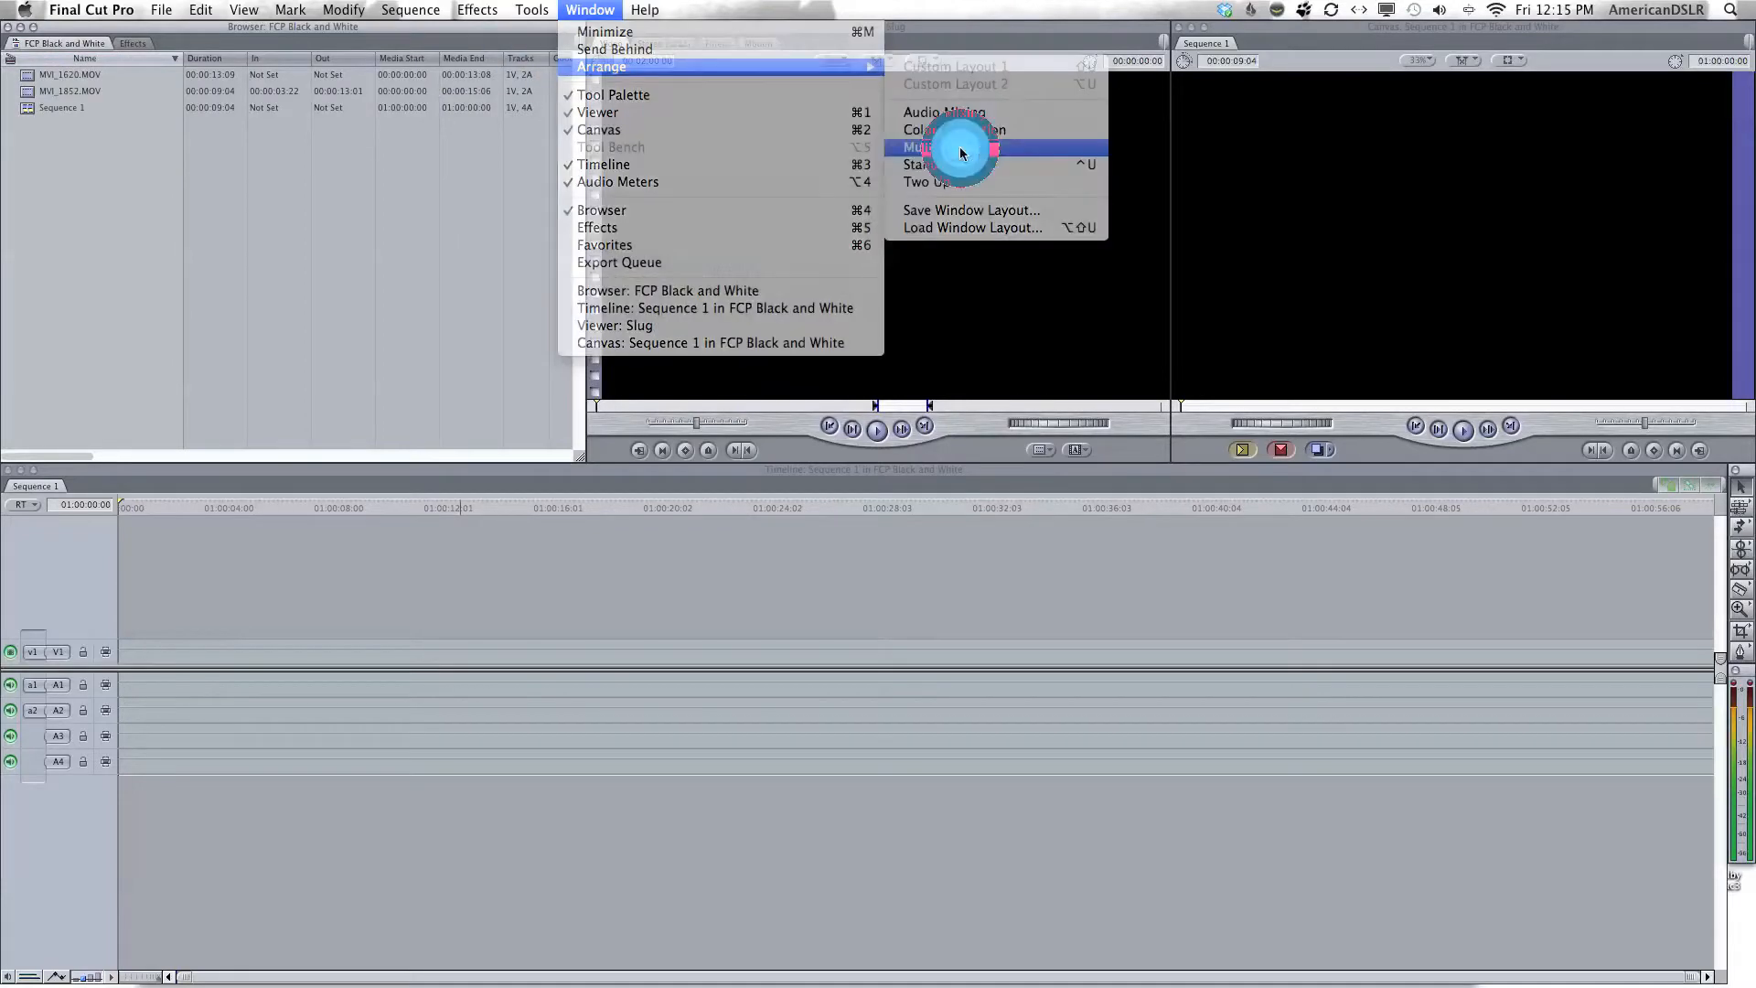
{"action": "left_click", "coordinate": [955, 147]}
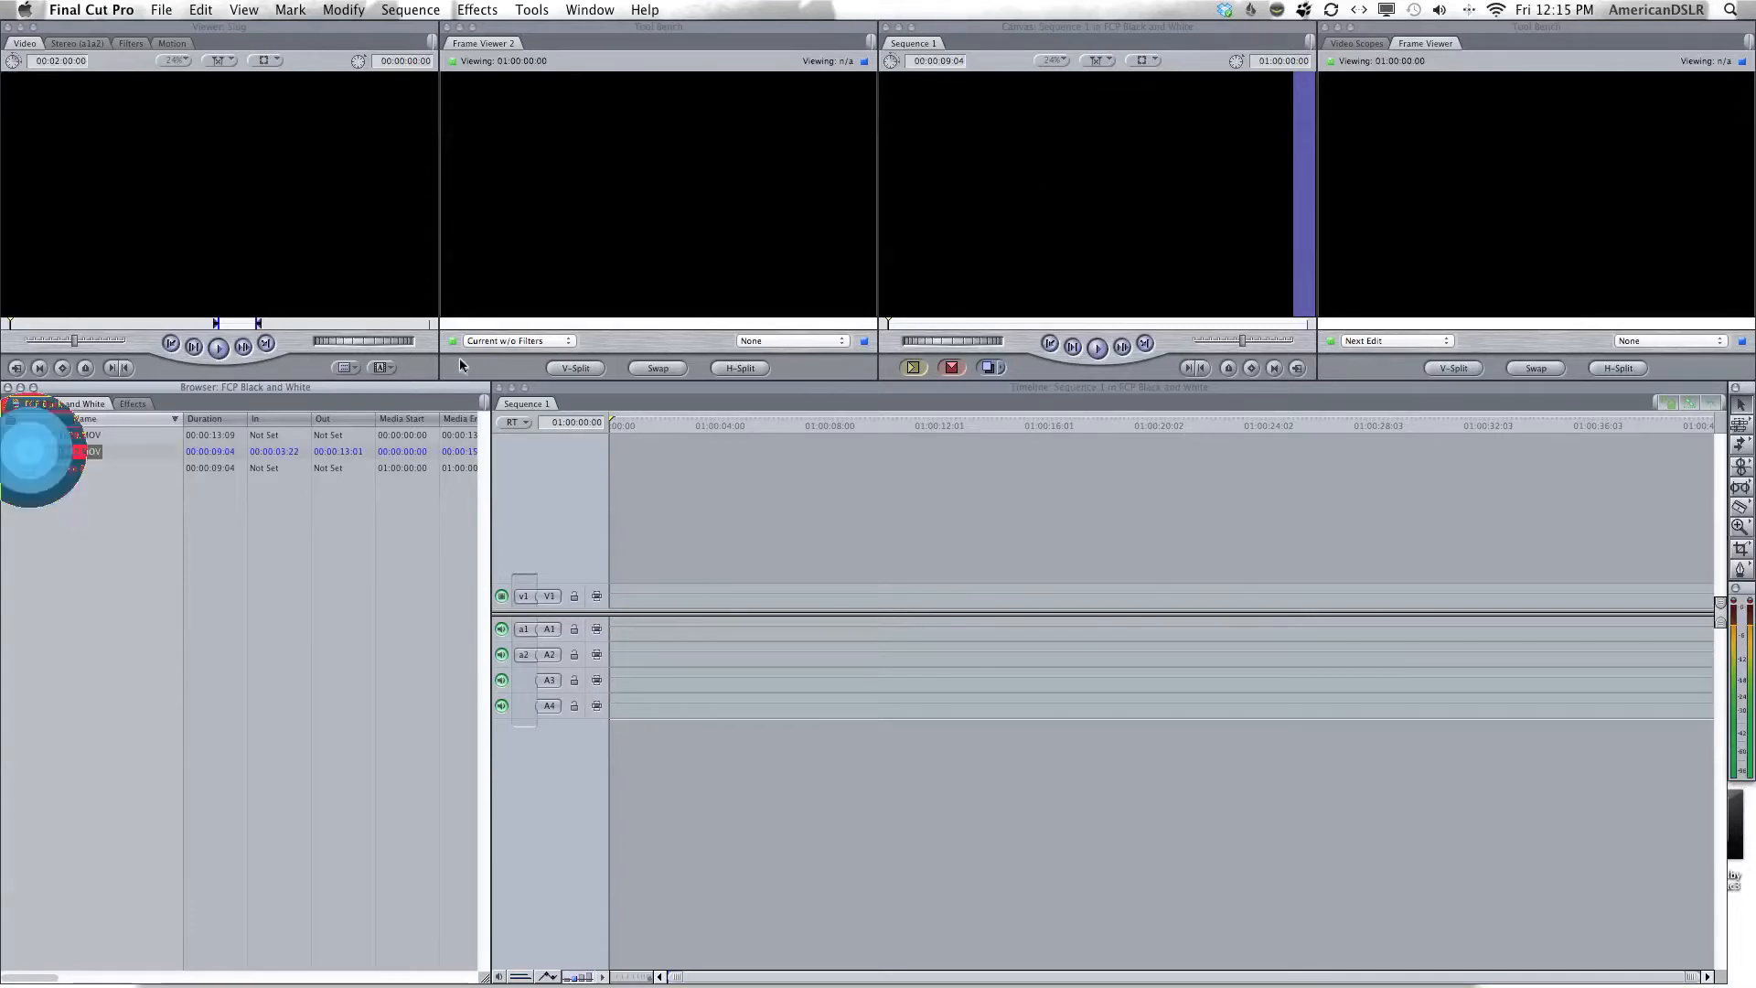
Load MVI_1852.MOV from the Browser and show the Effects library.
{"action": "double_click", "coordinate": [90, 450]}
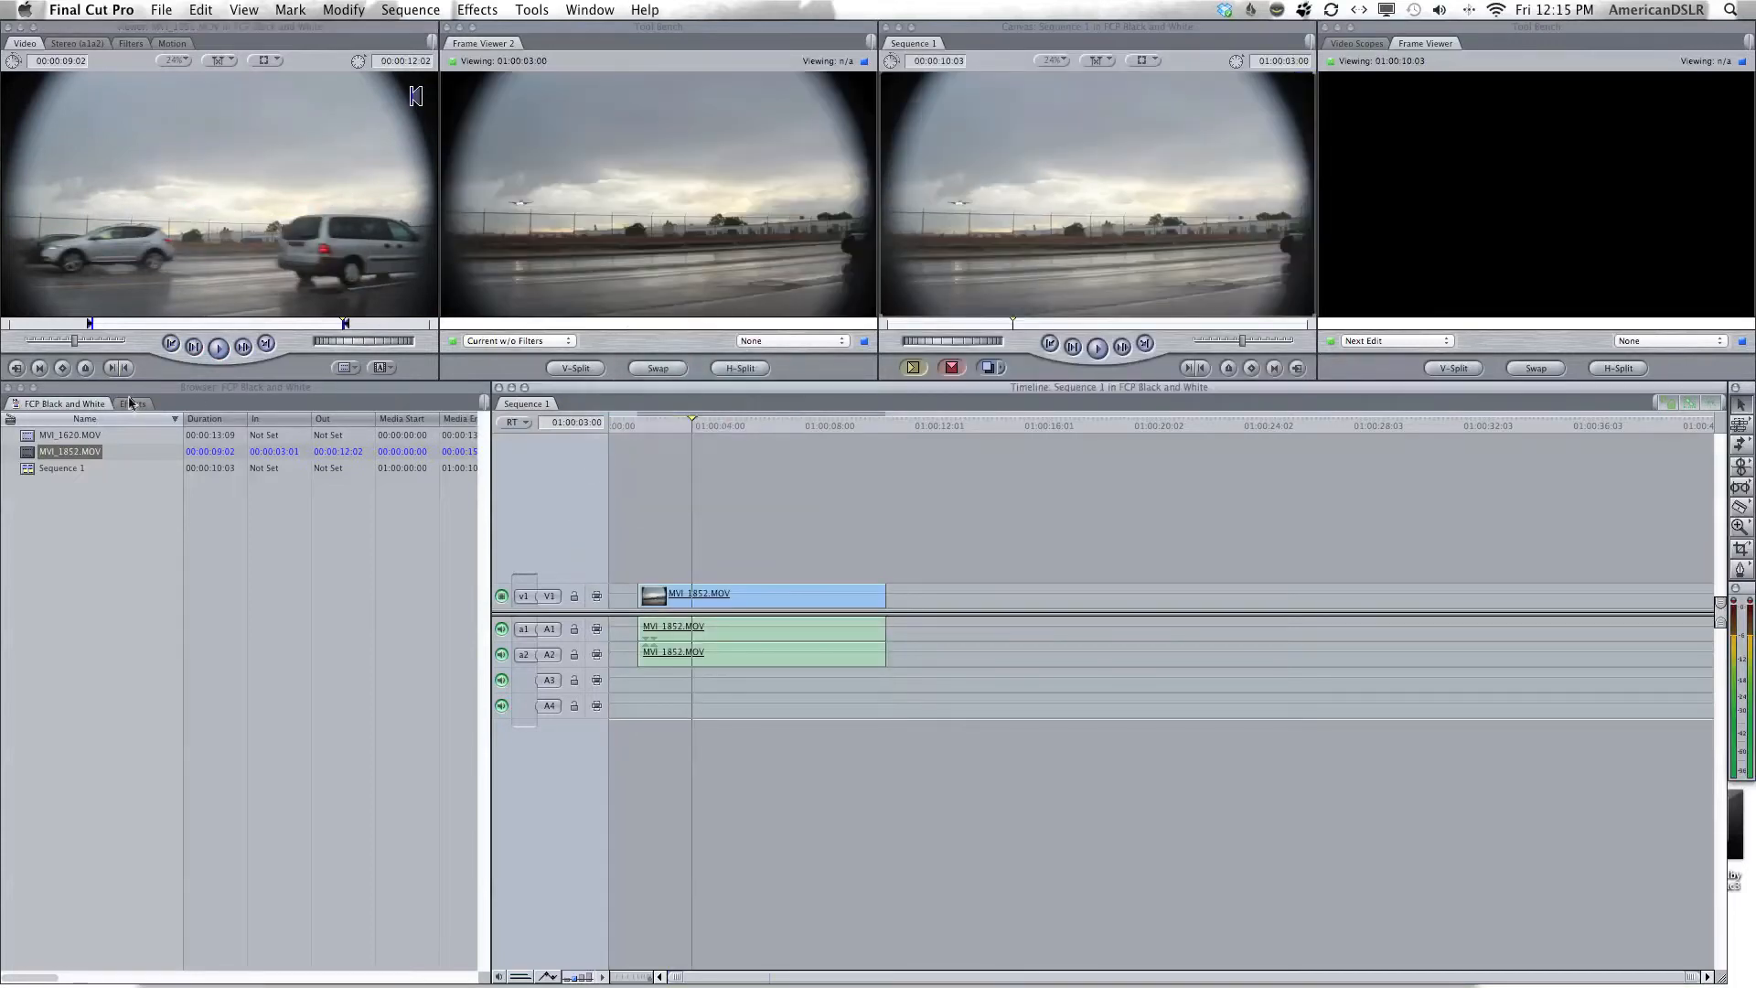
{"action": "left_click", "coordinate": [132, 402]}
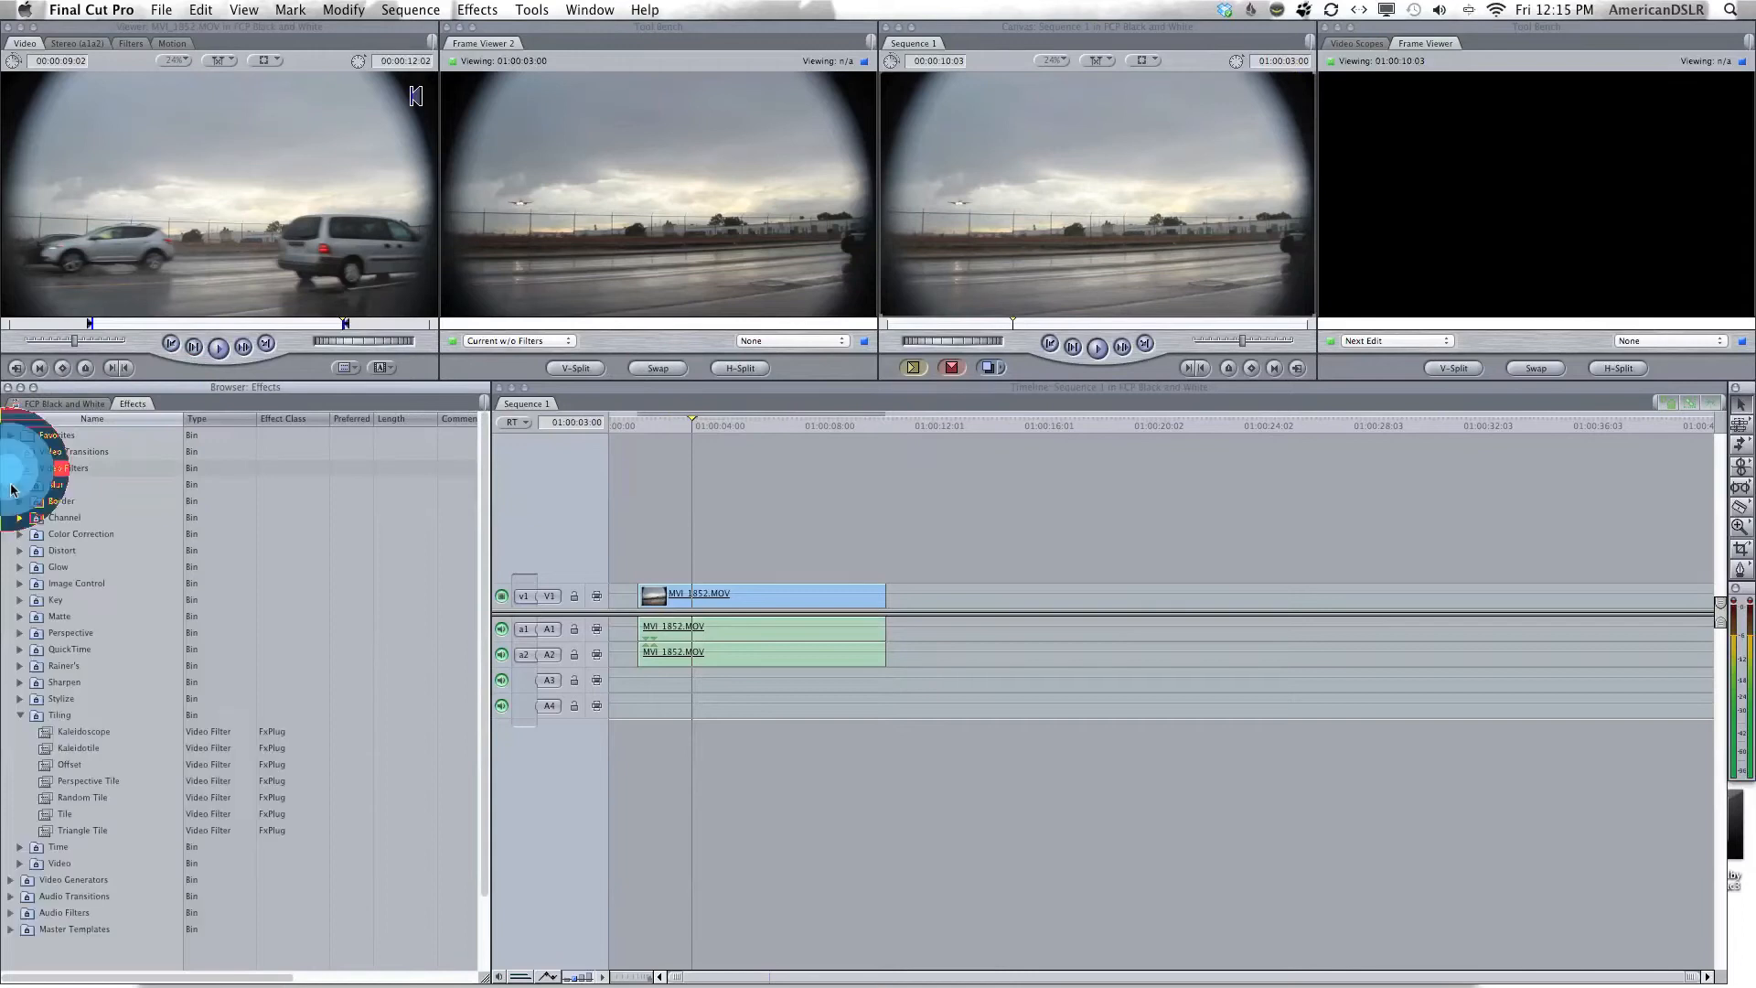
Add the Color Corrector filter from Video Filters > Color Correction to MVI_1852.MOV and show its controls.
{"action": "left_click", "coordinate": [20, 532]}
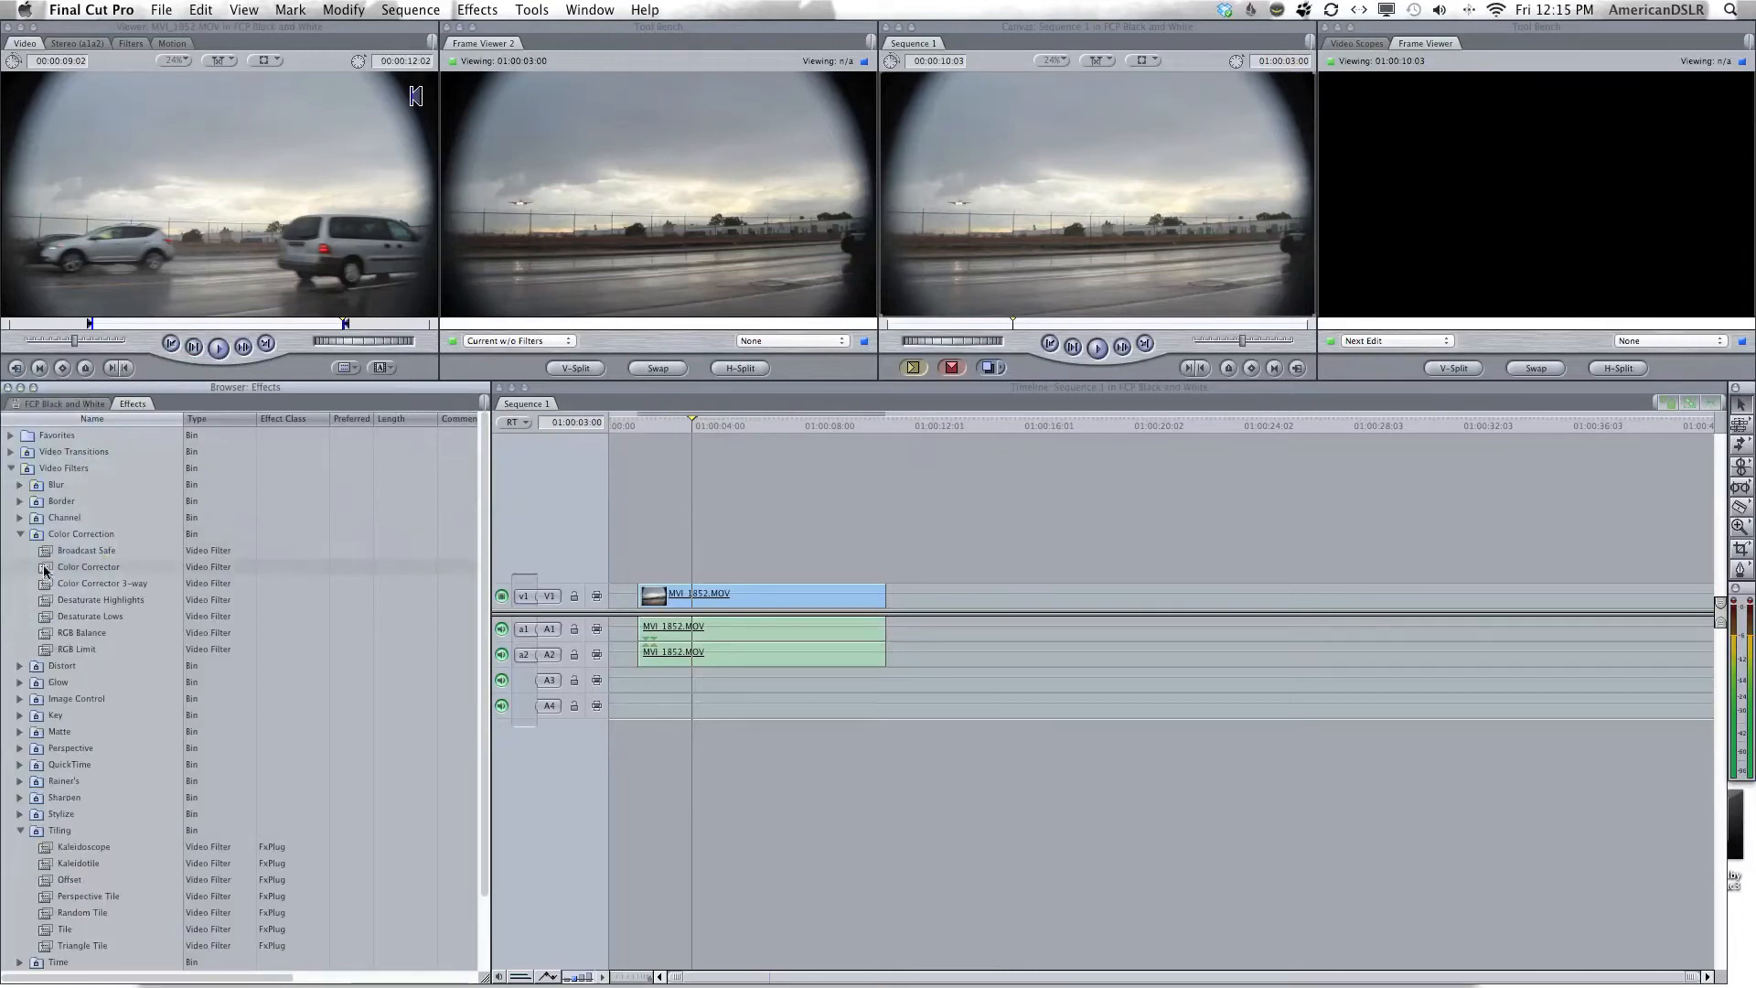
{"action": "left_click", "coordinate": [88, 567]}
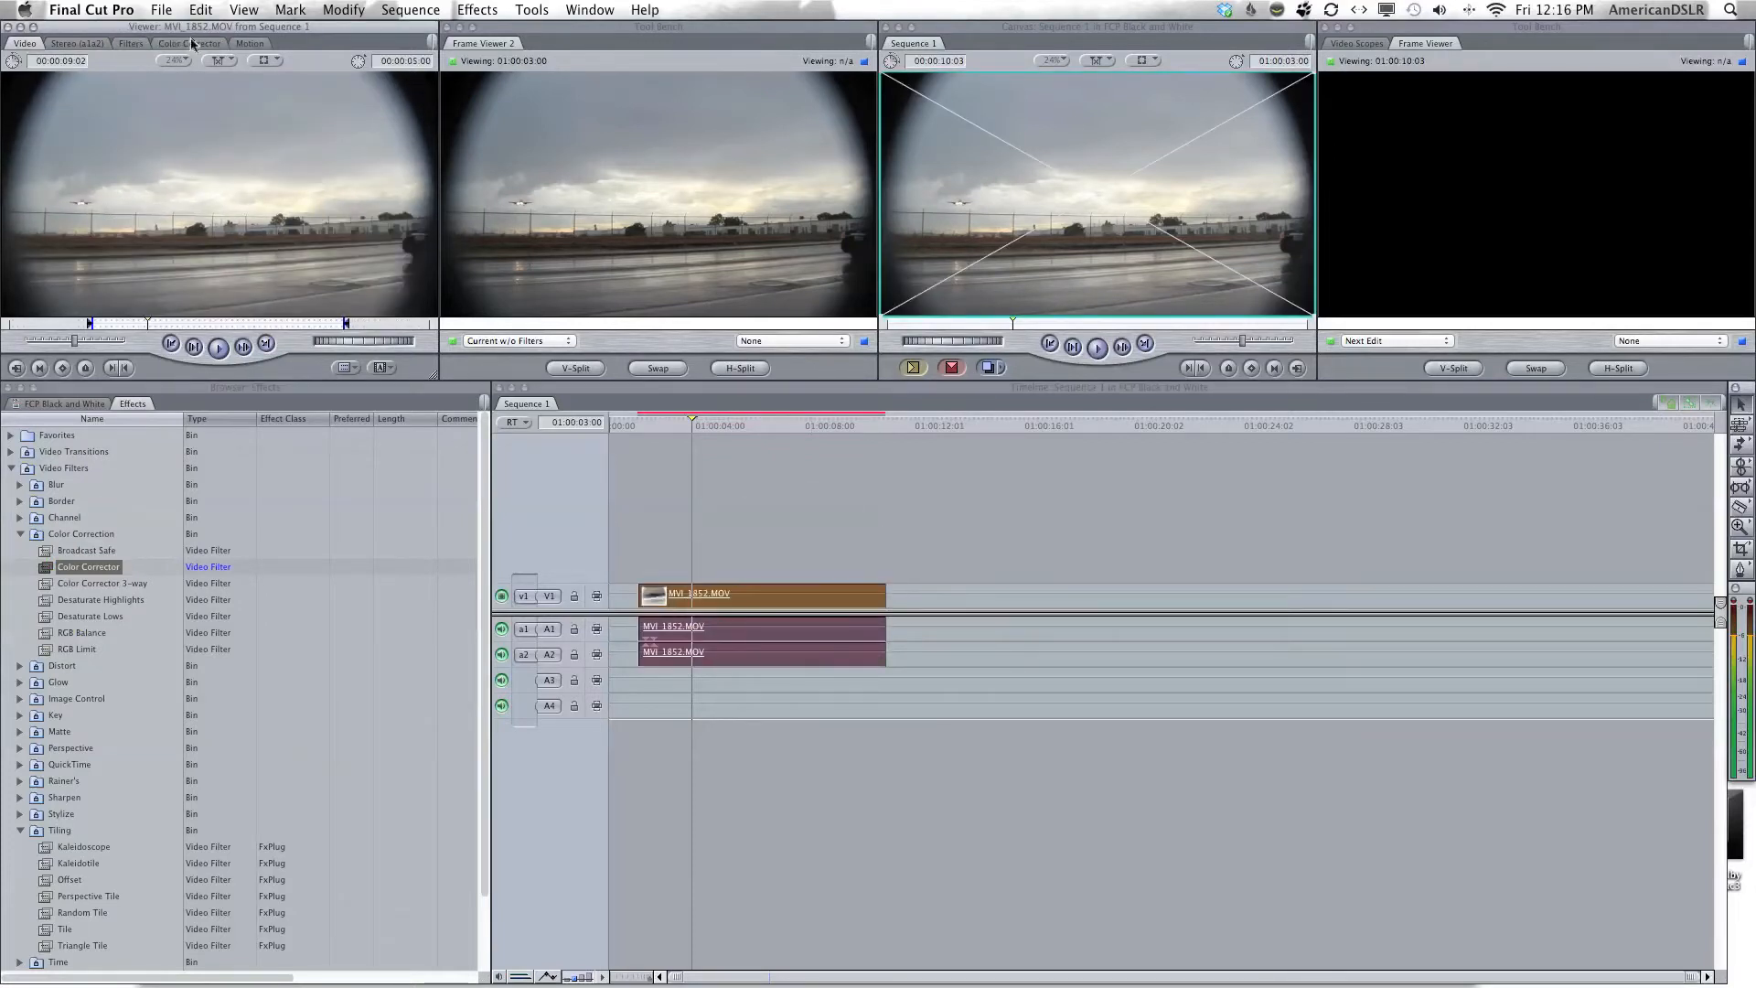
{"action": "left_click", "coordinate": [189, 42]}
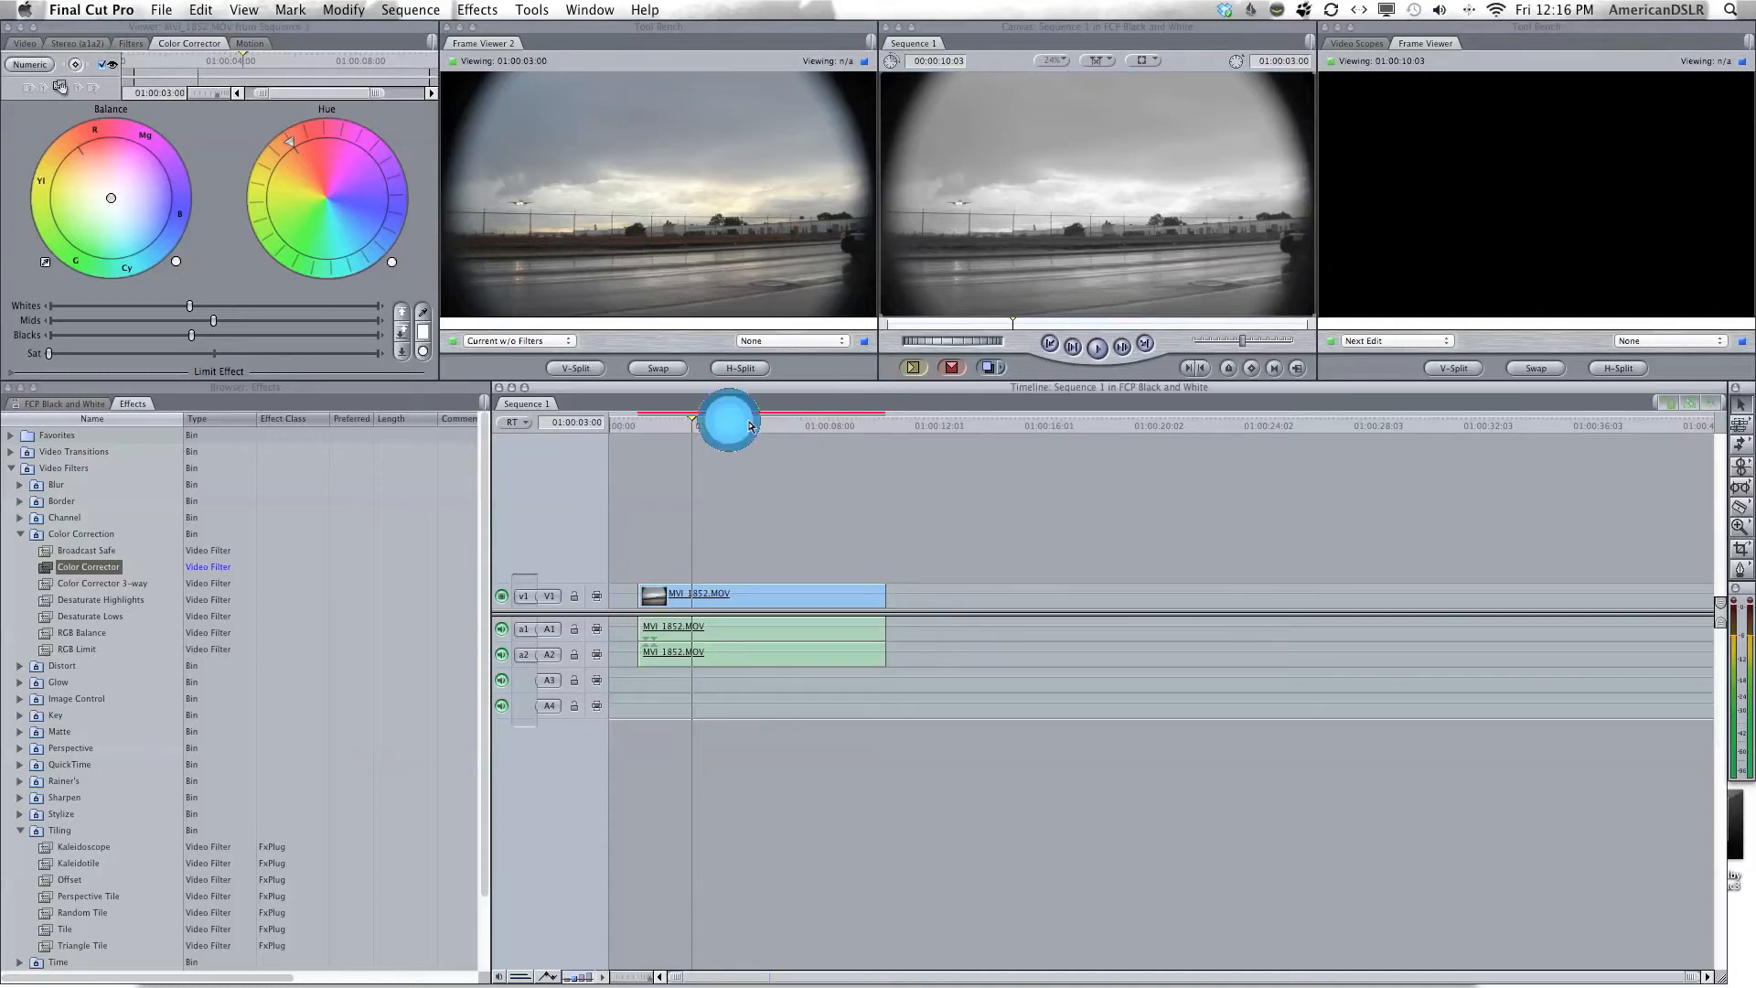
Scrub the timeline playhead to preview the clip playing in black and white.
{"action": "left_click_drag", "start_coordinate": [728, 423], "coordinate": [830, 422]}
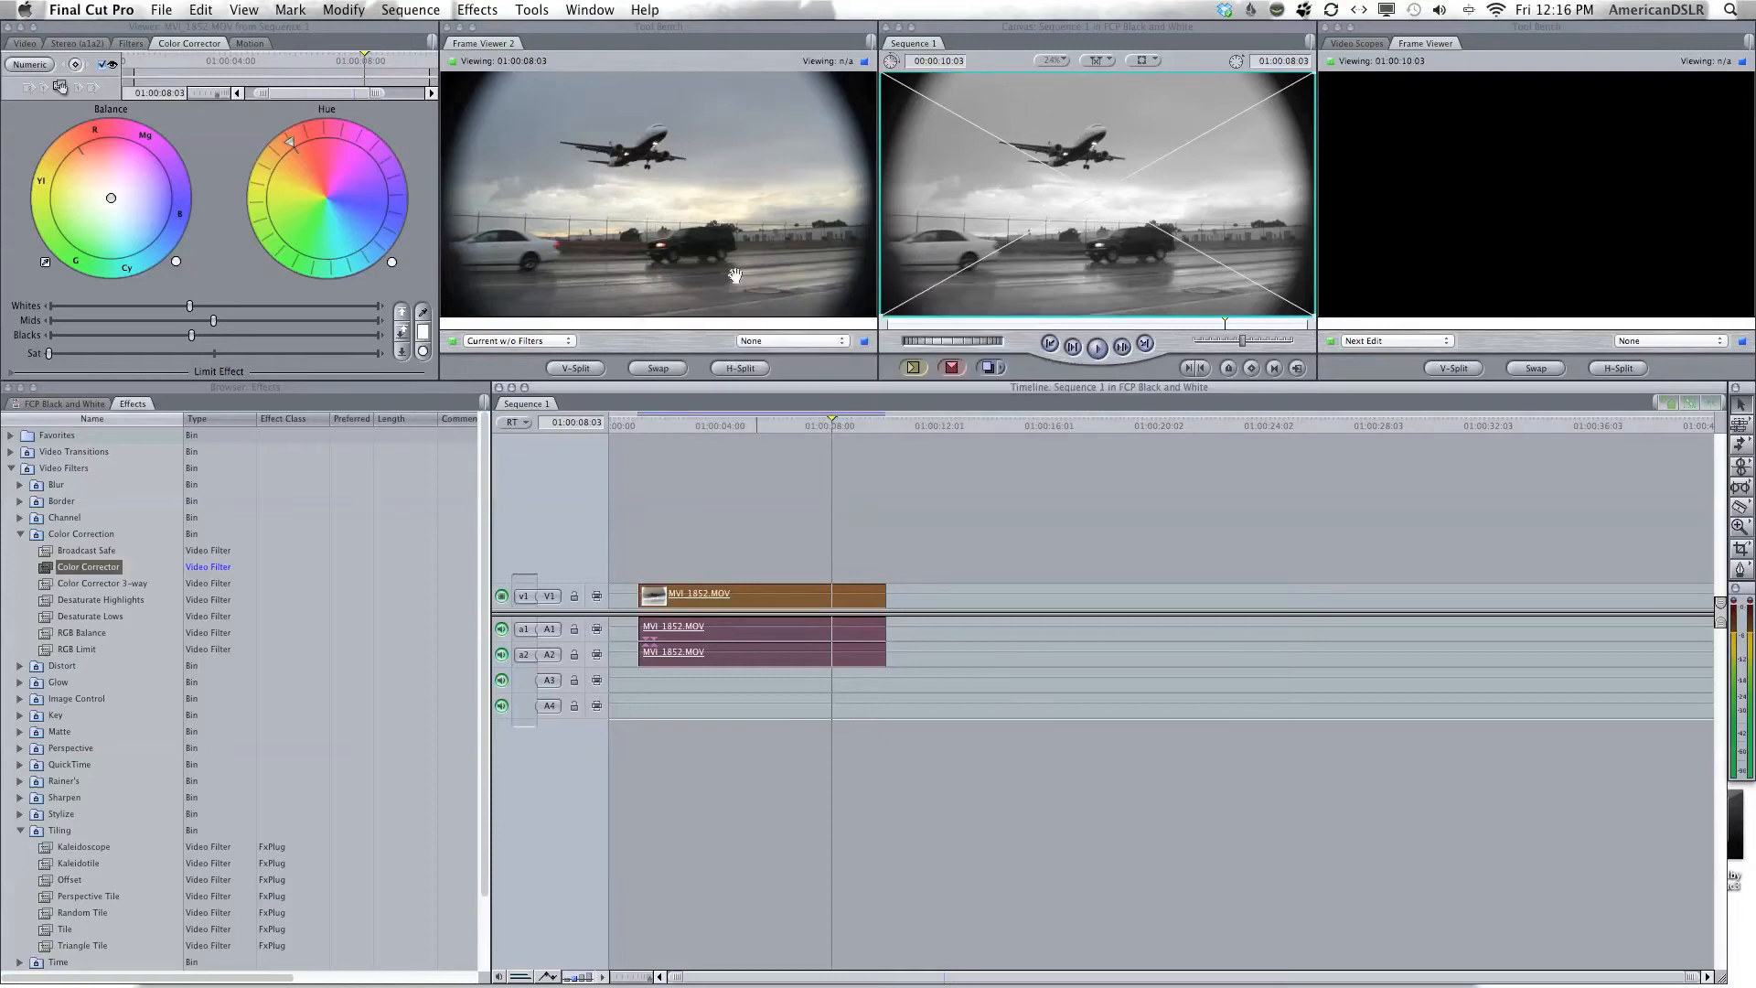
{"action": "left_click", "coordinate": [807, 426]}
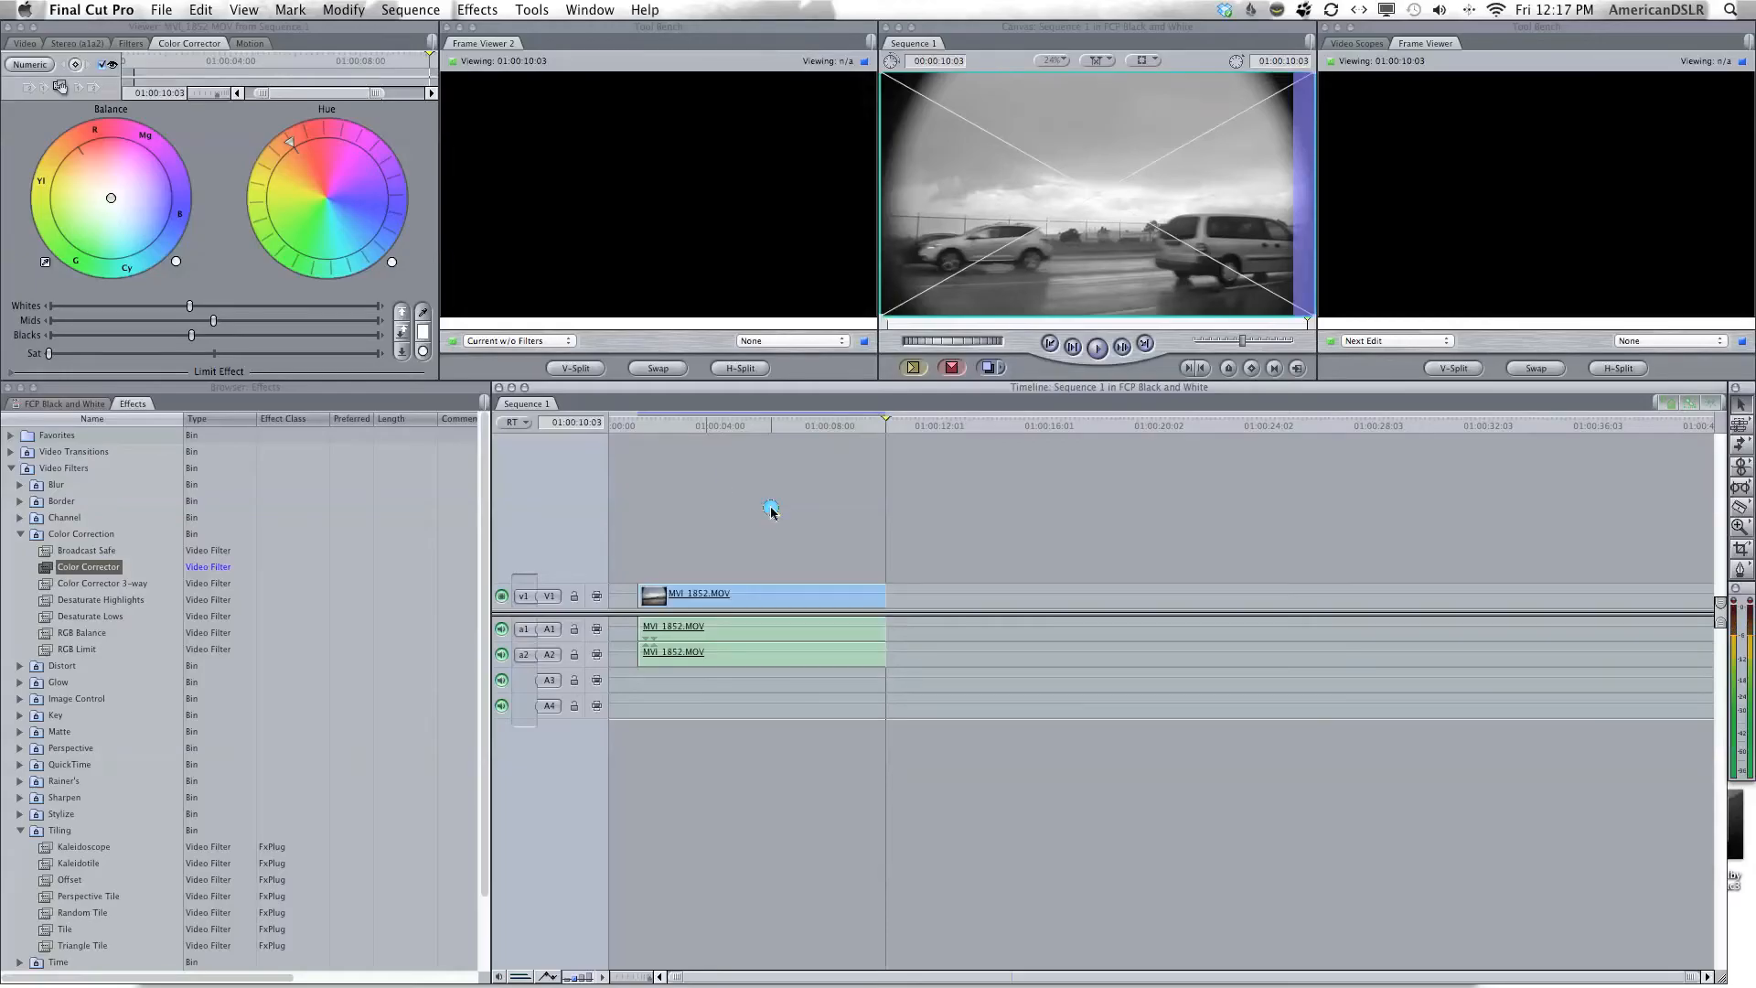
Tweak the Whites level of the selected clip in the Color Corrector for stronger contrast.
{"action": "left_click", "coordinate": [761, 593]}
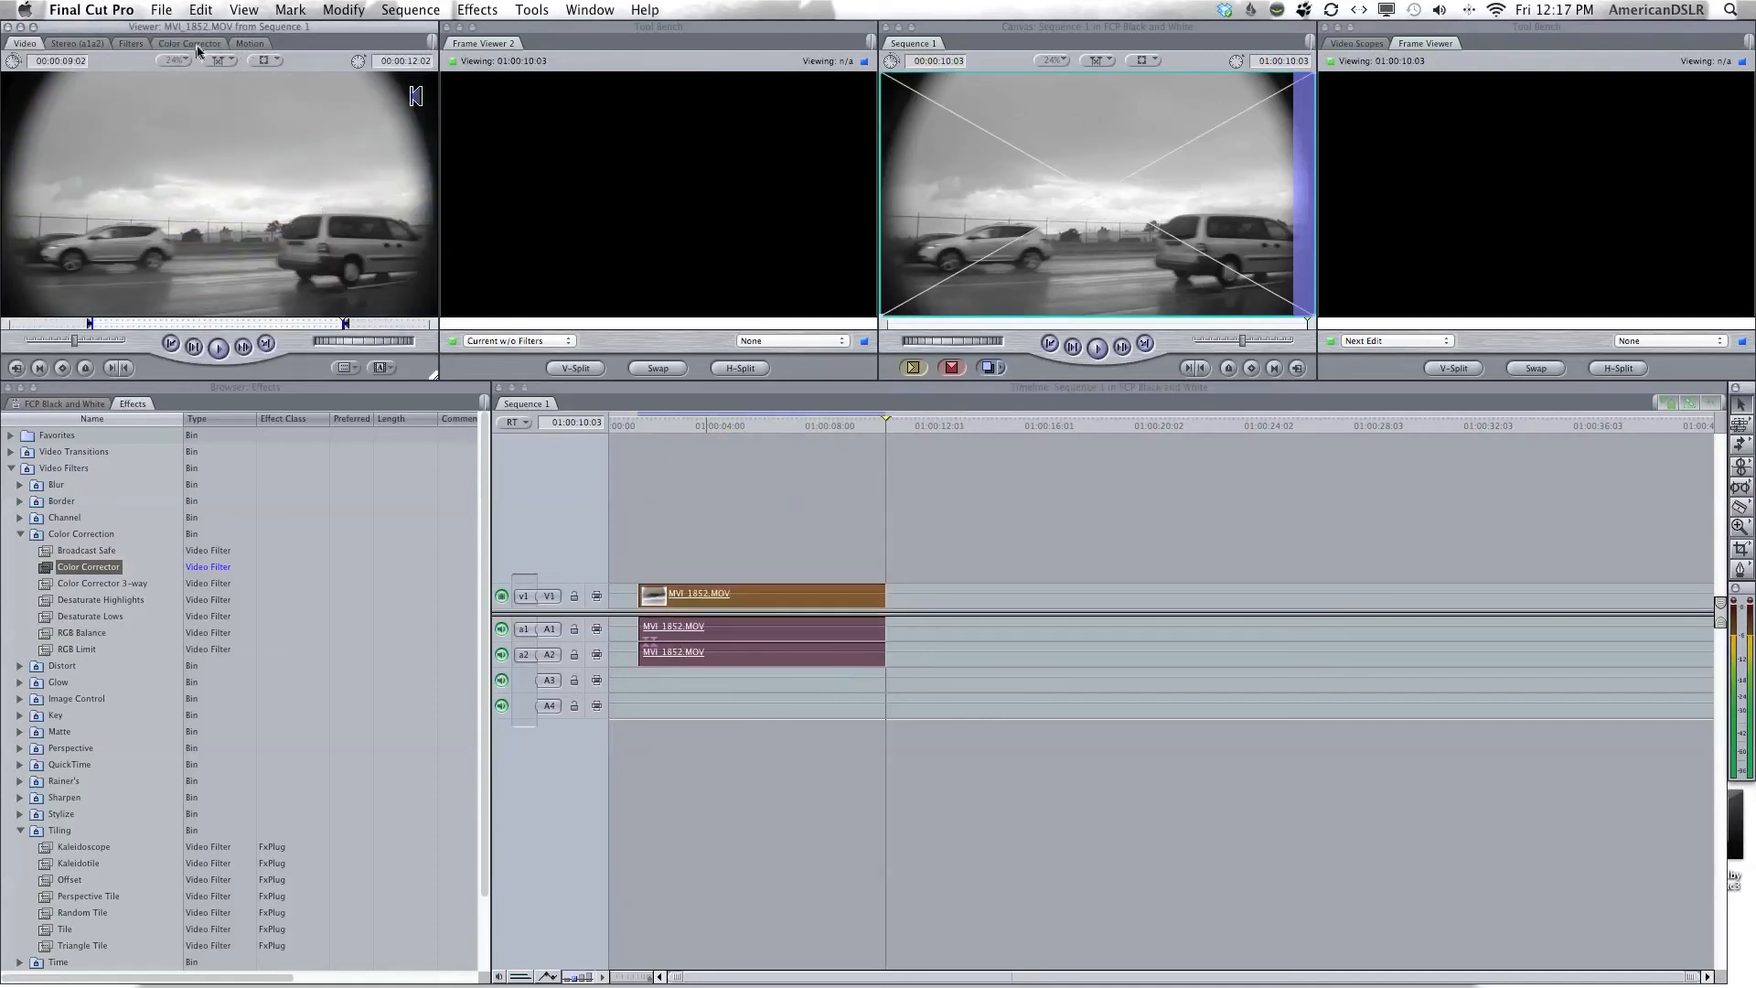
{"action": "left_click", "coordinate": [189, 42]}
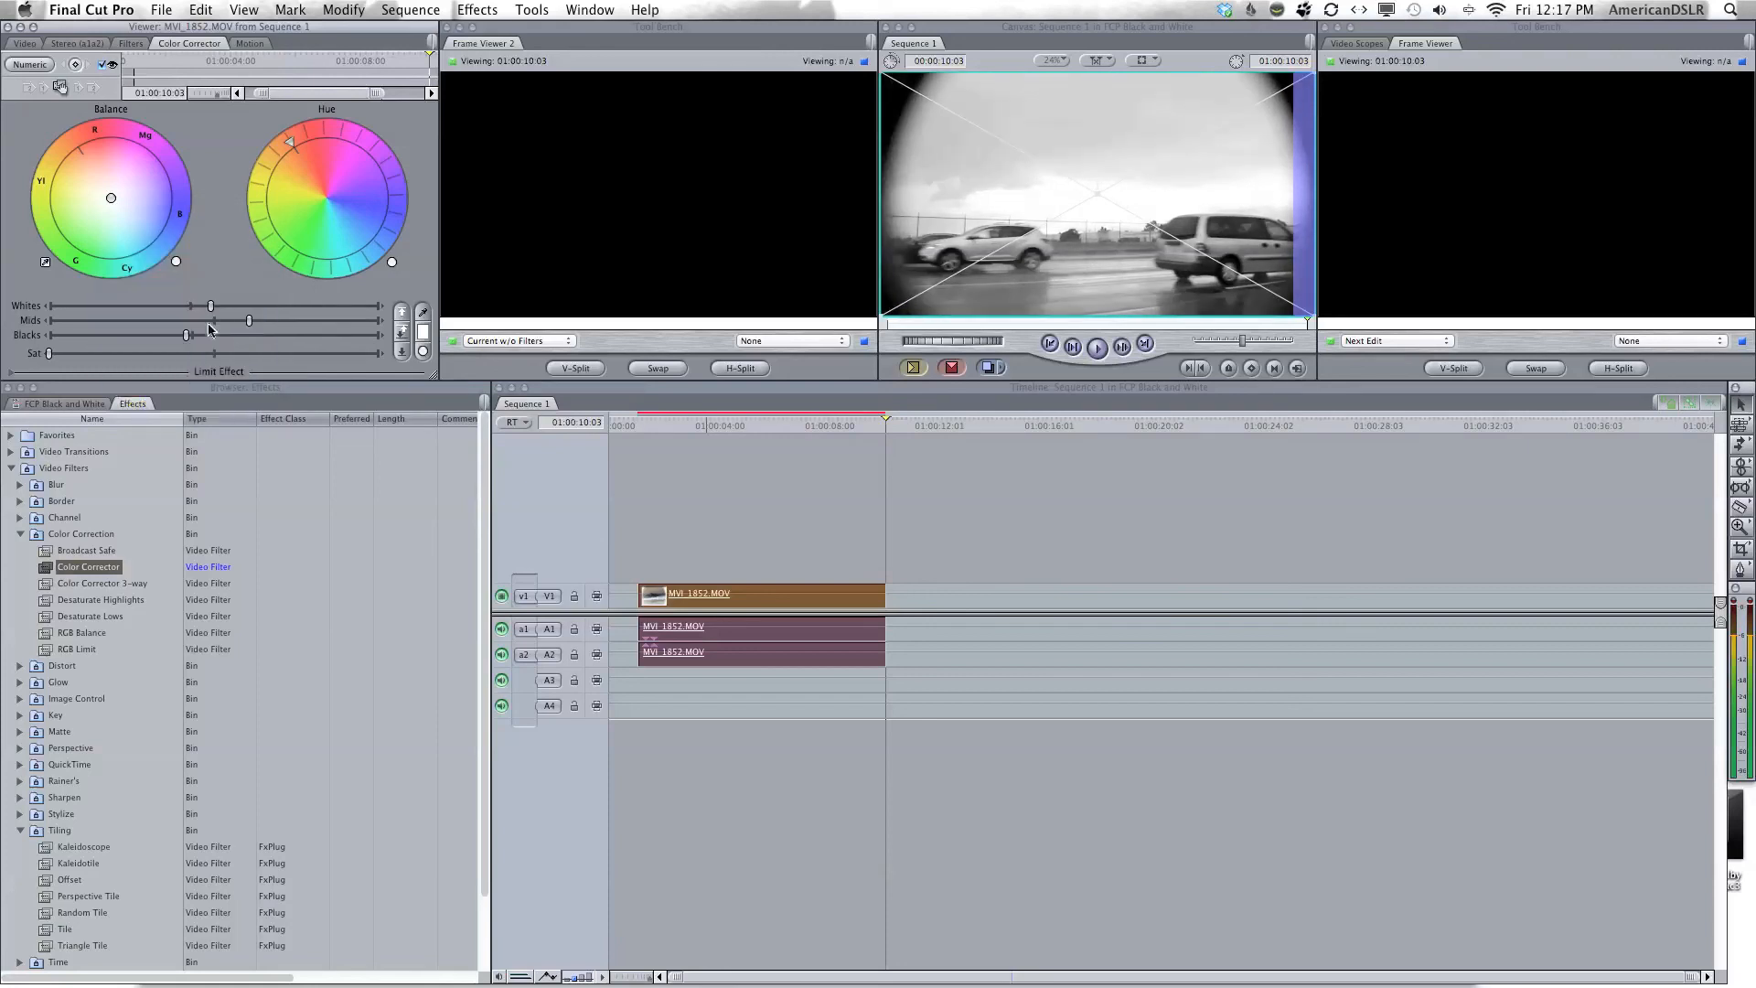
{"action": "left_click_drag", "start_coordinate": [210, 305], "coordinate": [221, 306]}
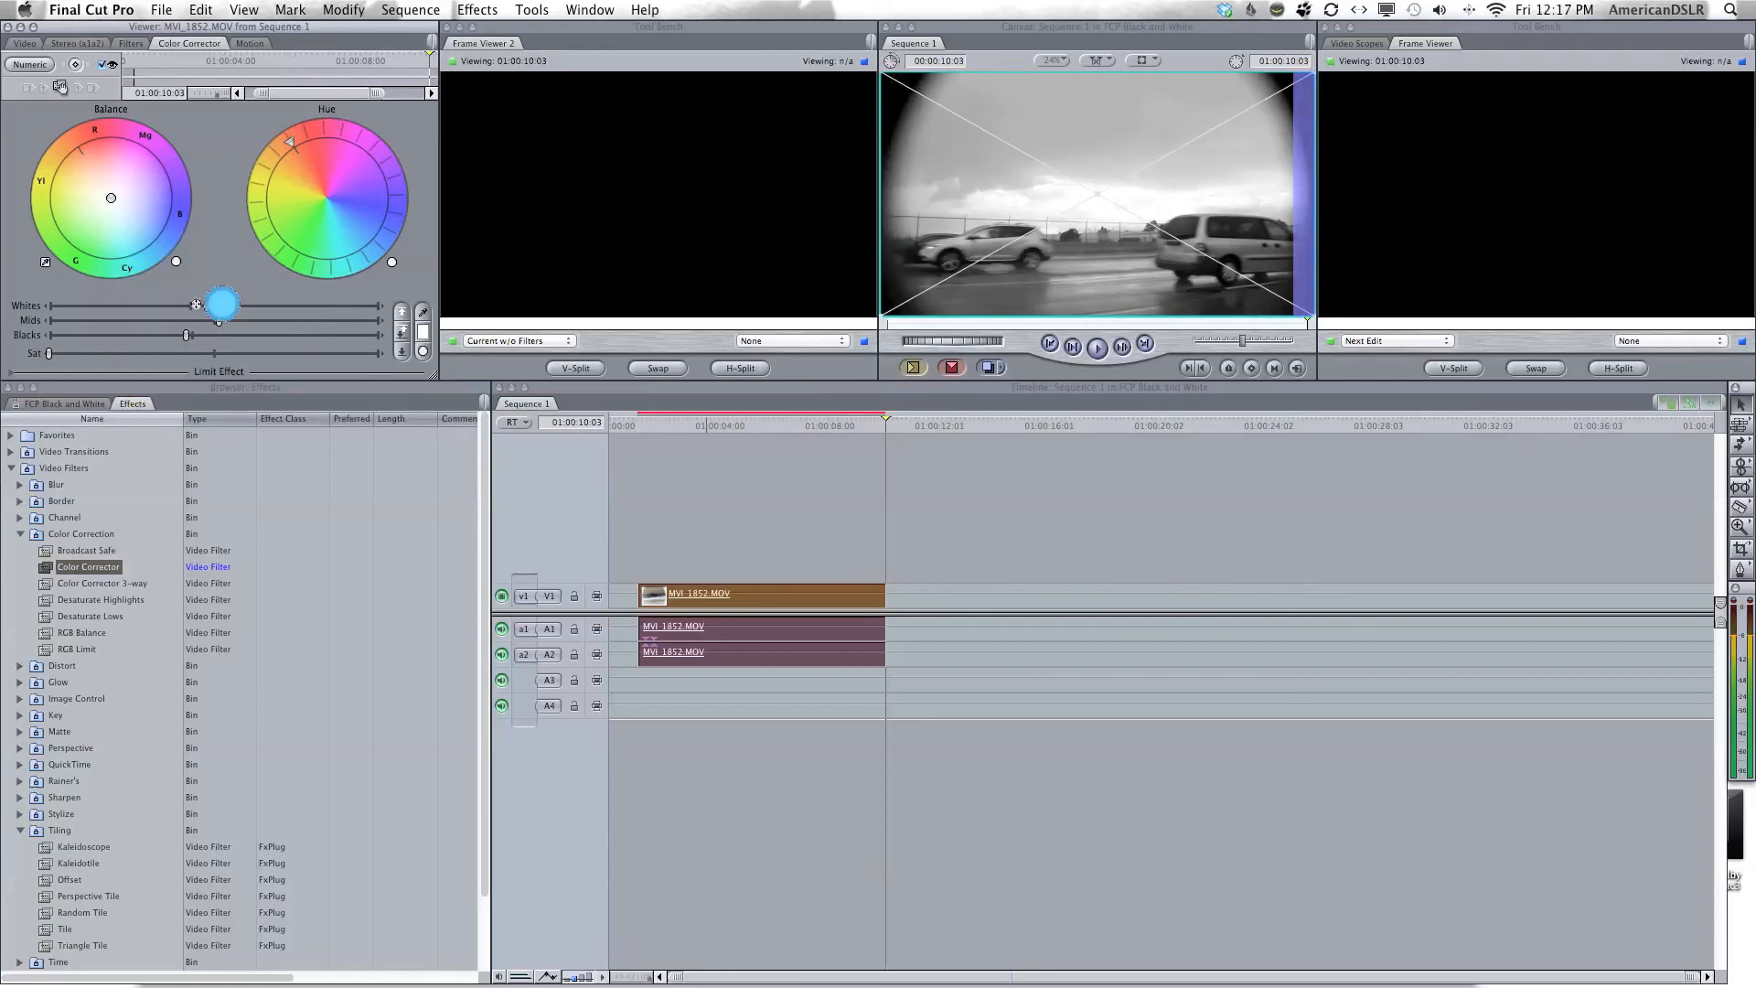
{"action": "left_click_drag", "start_coordinate": [219, 301], "coordinate": [212, 302]}
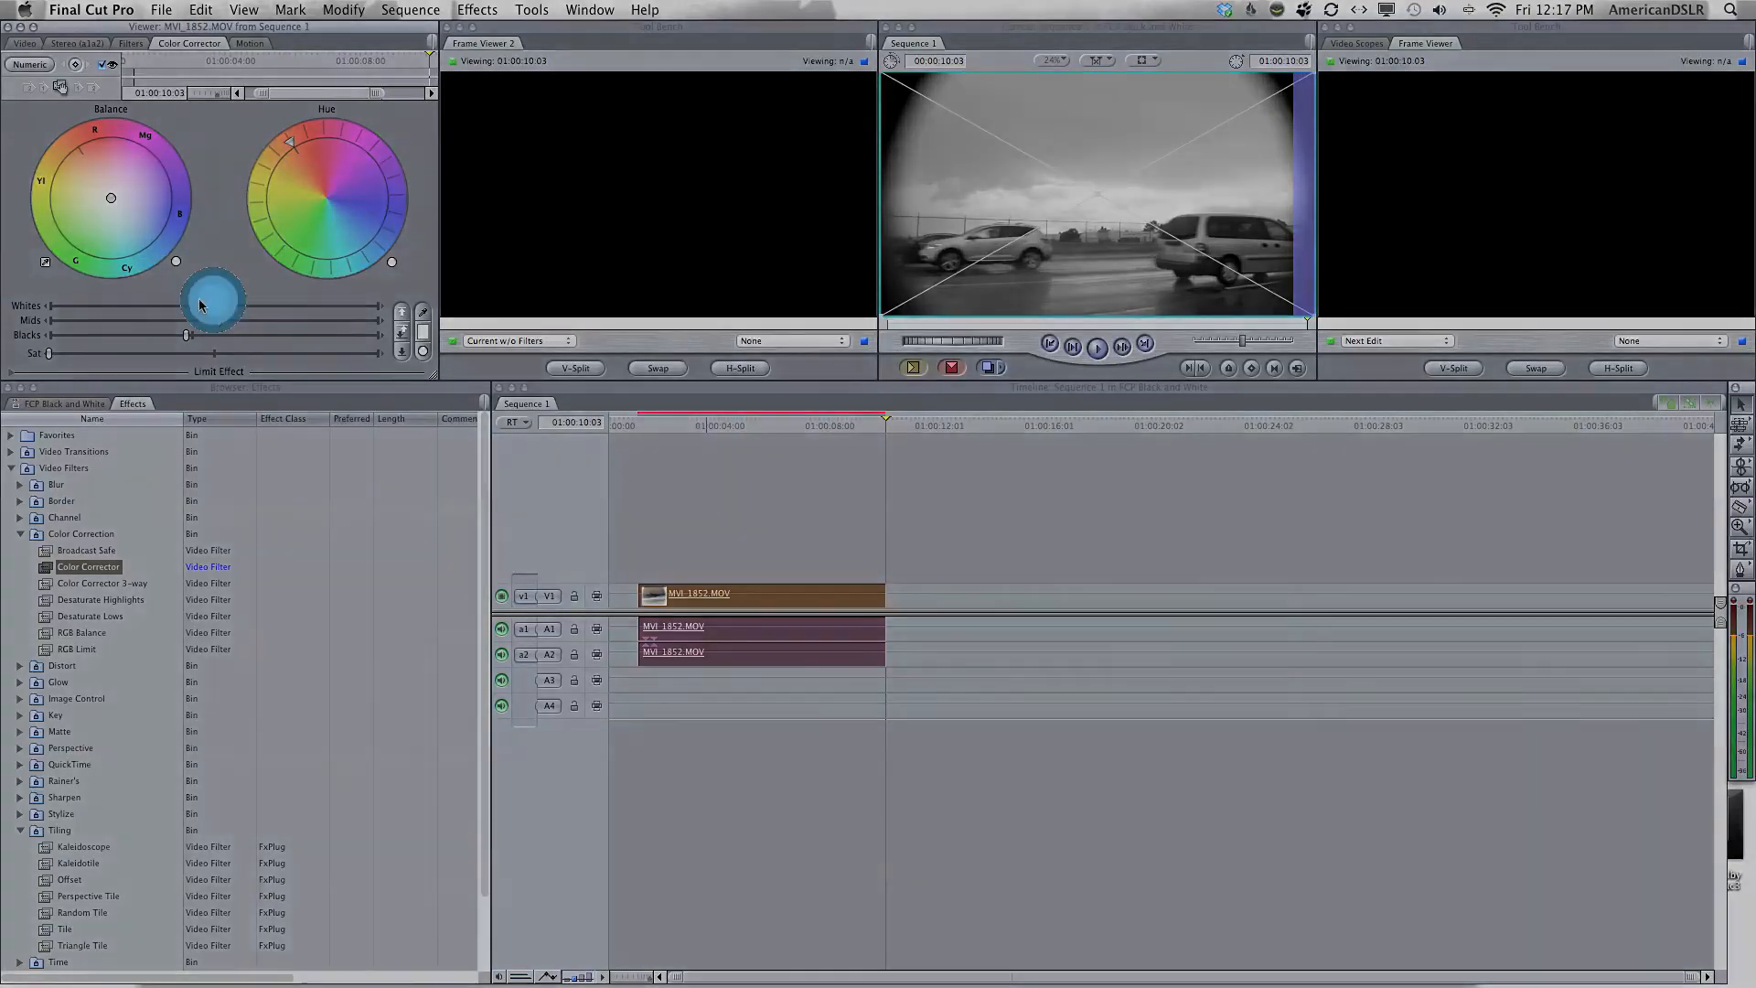